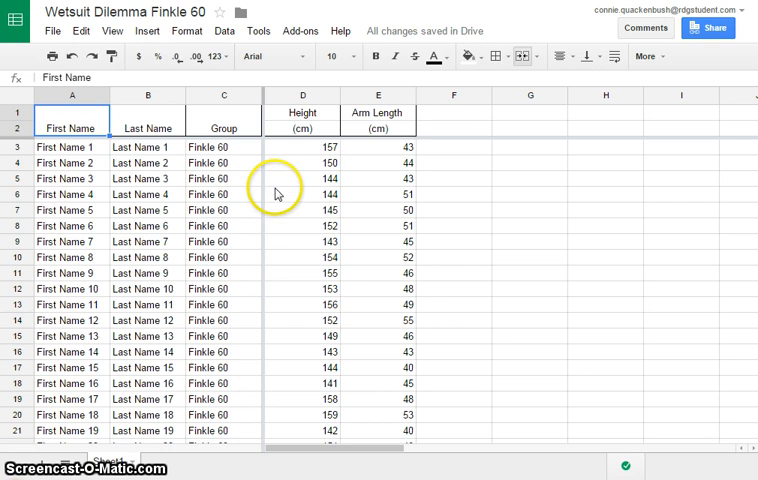
Step: Select the height and arm length values in range D3:E27
left_click(302, 147)
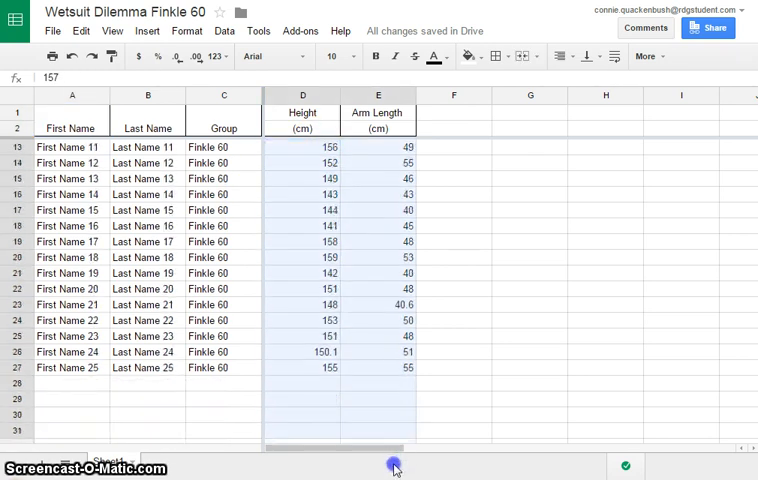
scroll("down", 3)
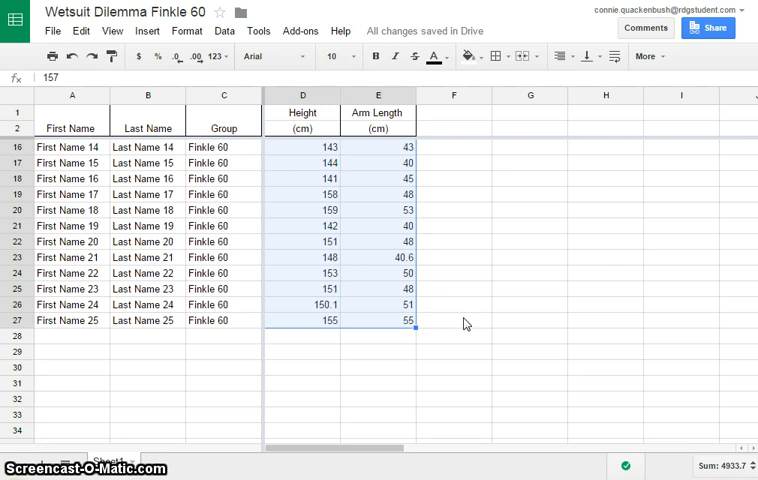
scroll("up", 3)
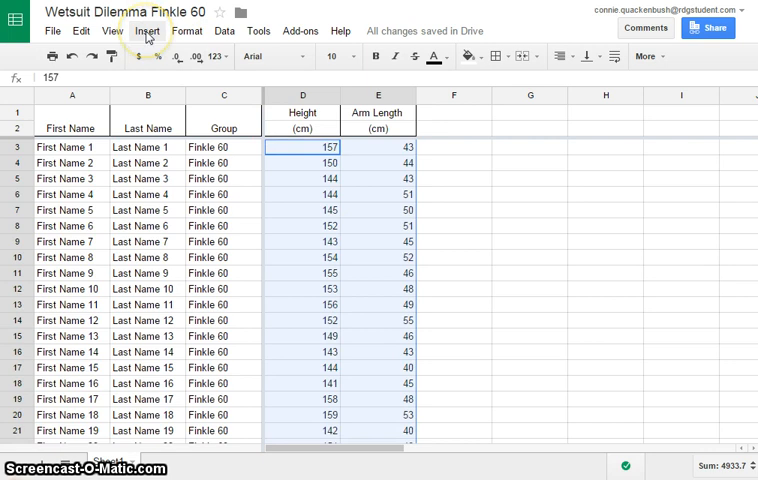
Step: Insert a chart from the selection and switch it to the first scatter chart type
left_click(146, 30)
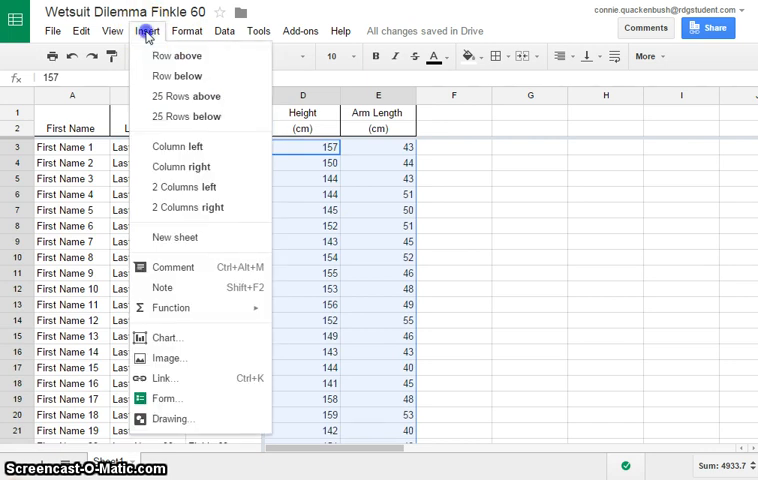
mouse_move(160, 337)
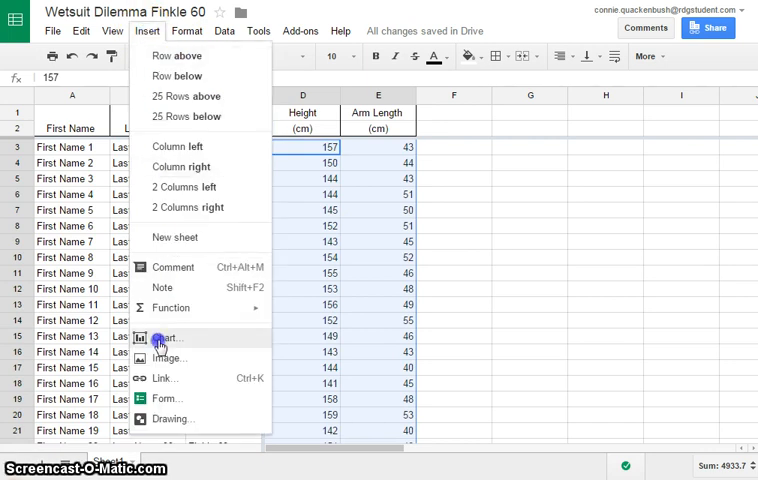
left_click(168, 338)
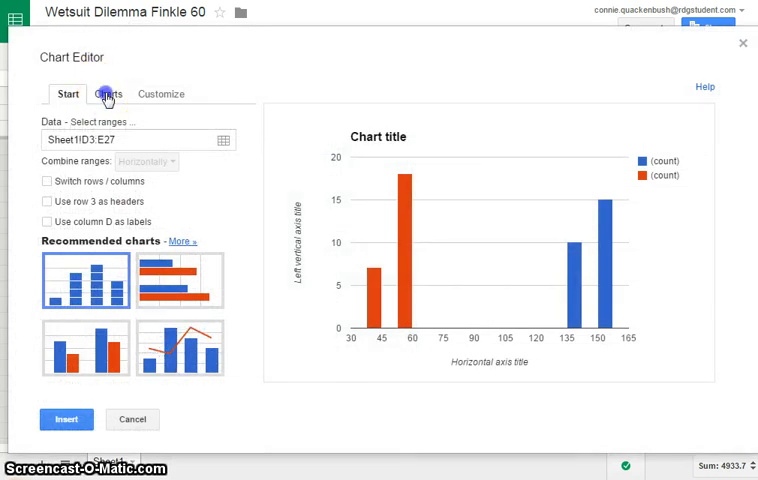
left_click(107, 93)
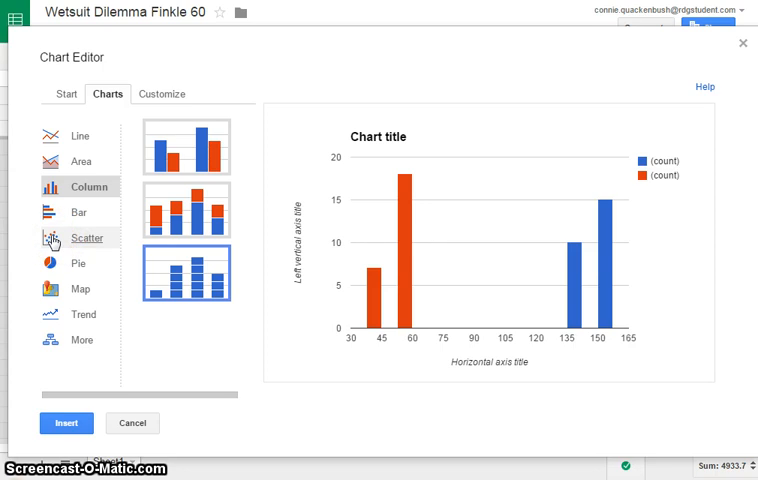
mouse_move(53, 234)
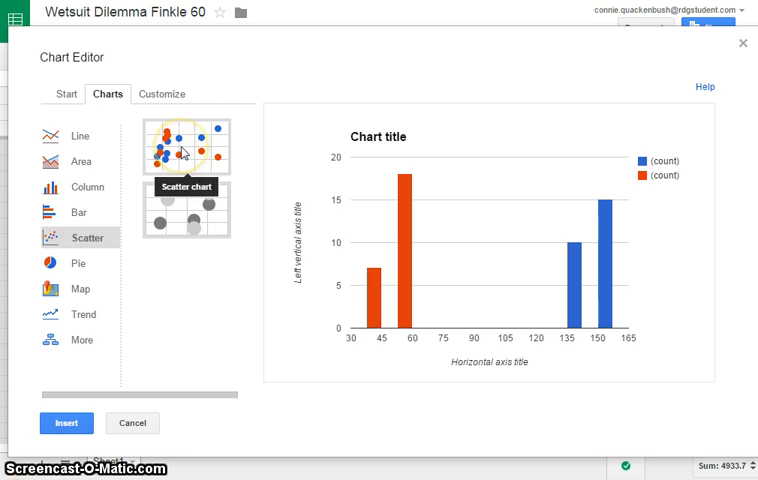
left_click(187, 151)
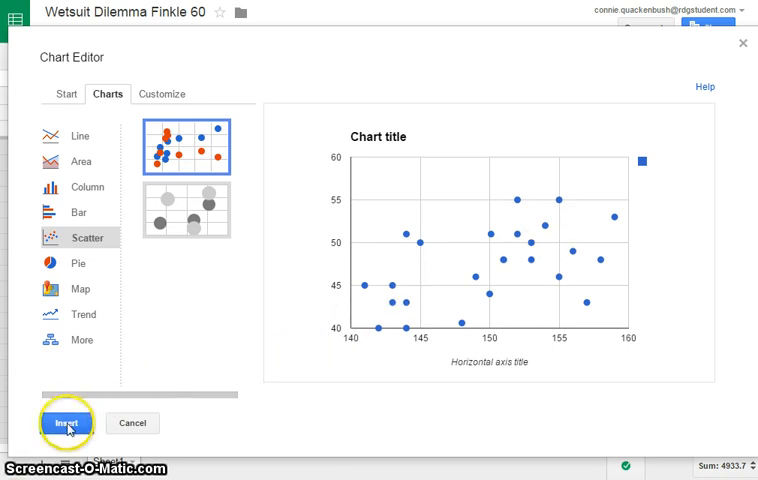
Step: Place the scatter chart on the sheet and reopen it with Advanced edit
left_click(47, 423)
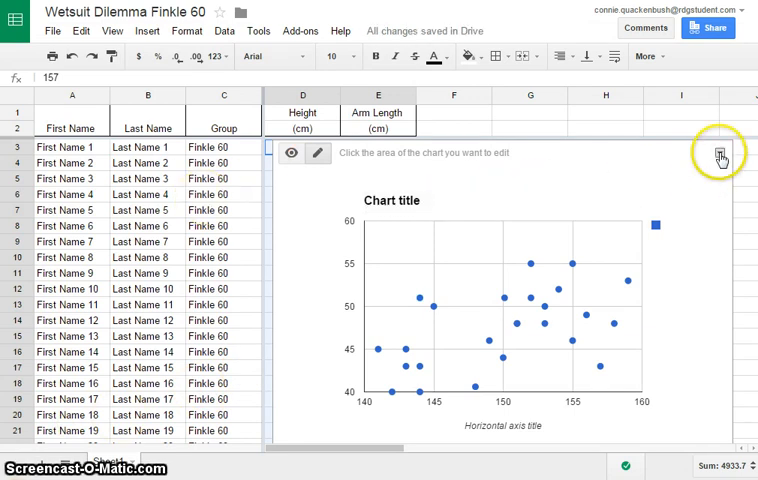
left_click(722, 153)
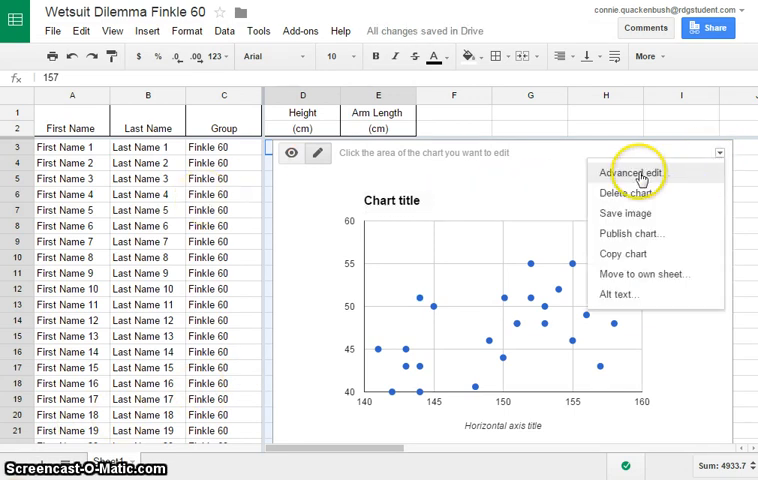
left_click(631, 173)
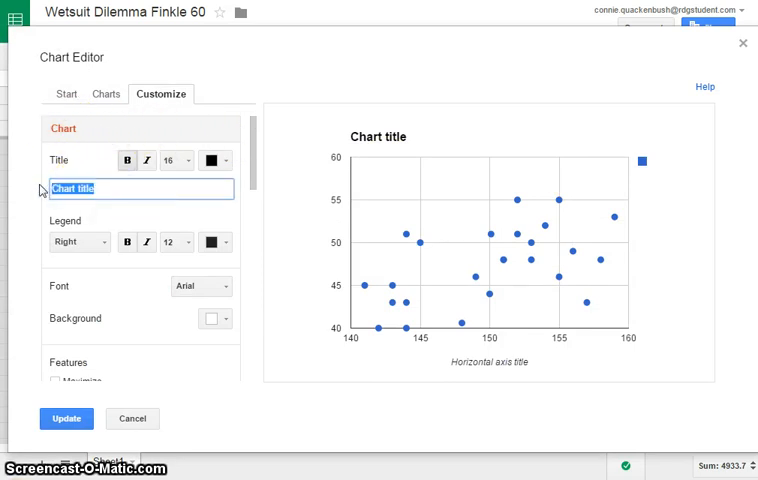
Step: Set the chart title to 'Height and Arm Length of Students for Sam'
type("Height and A")
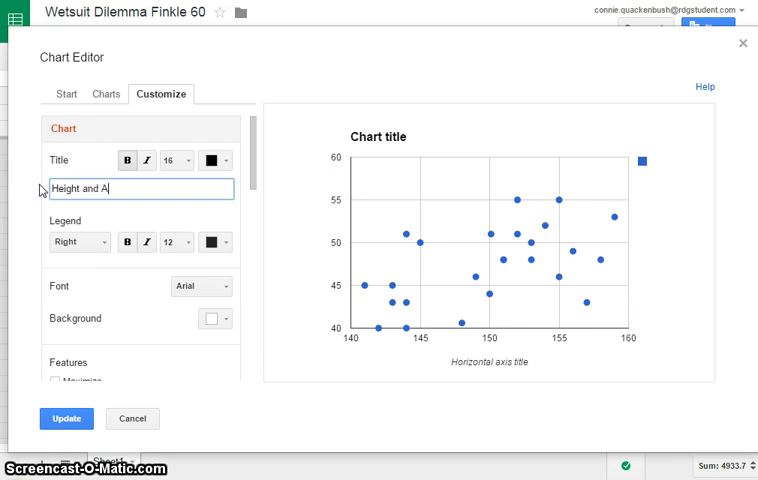
type("rmleng")
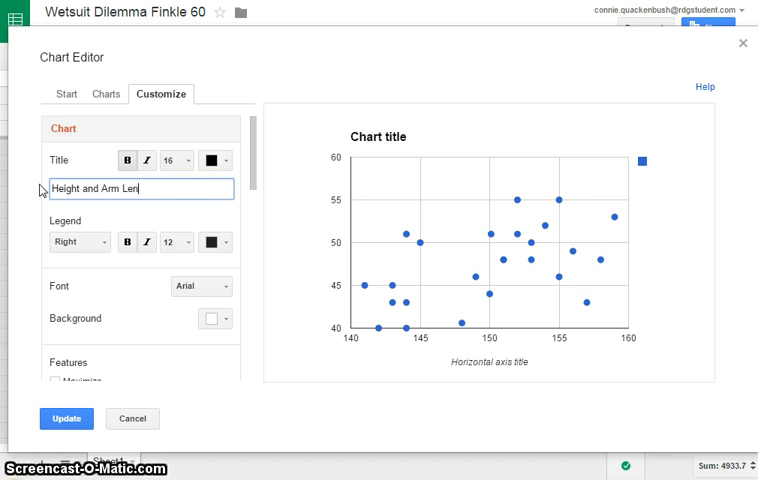
type("gth")
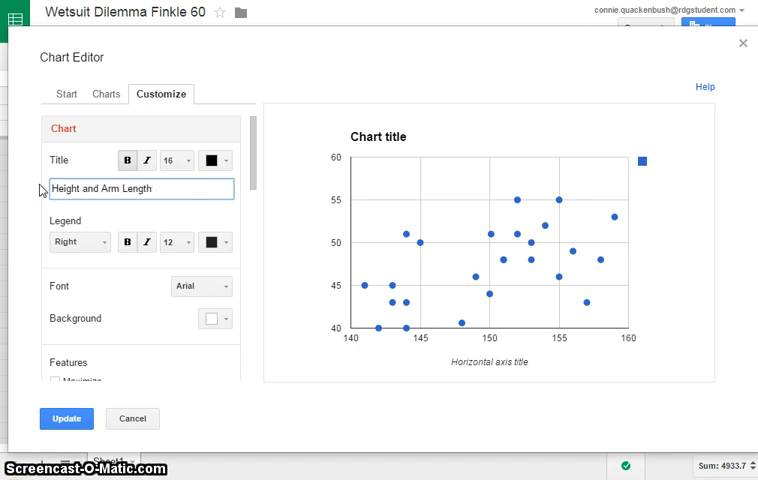
type("f")
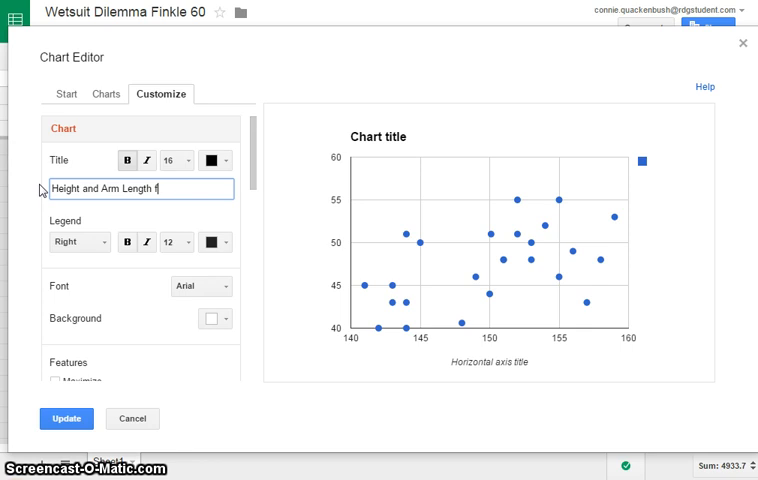
type("of St")
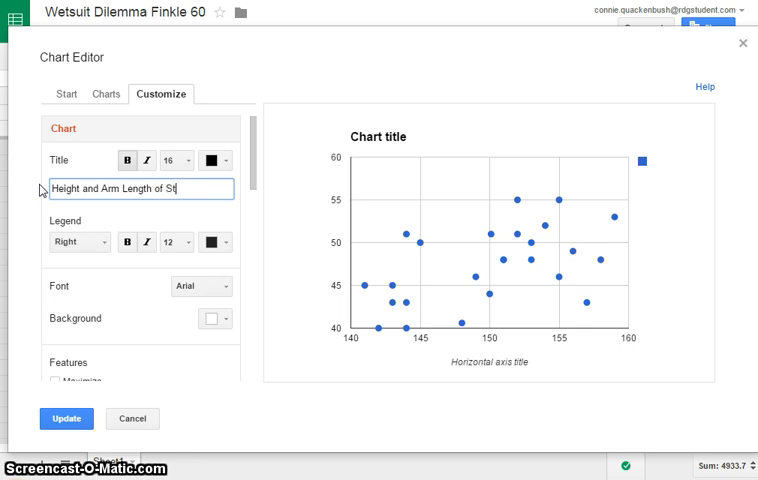
type("udents")
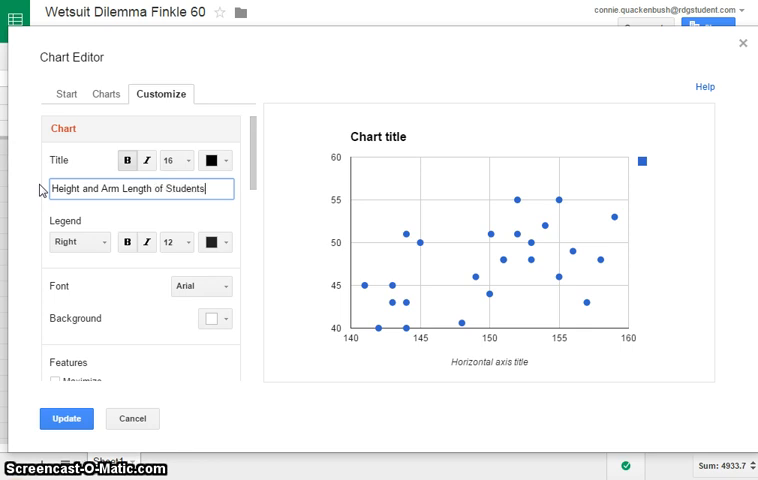
type("for Sa")
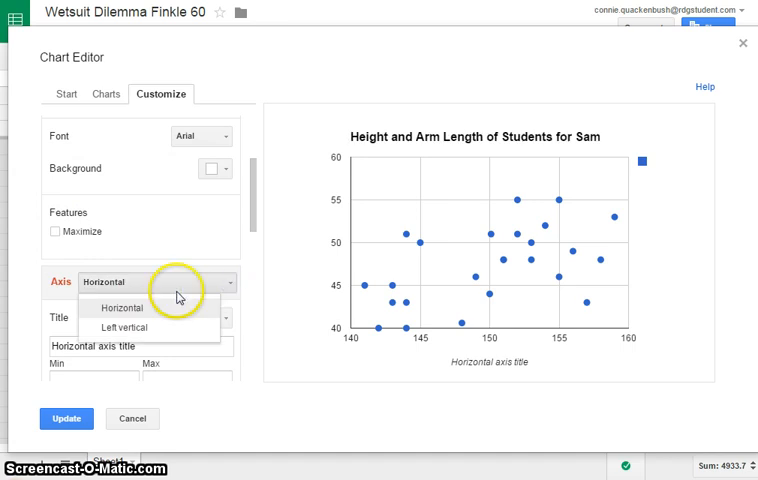
Step: Title the horizontal axis 'Height (cm)'
left_click(120, 307)
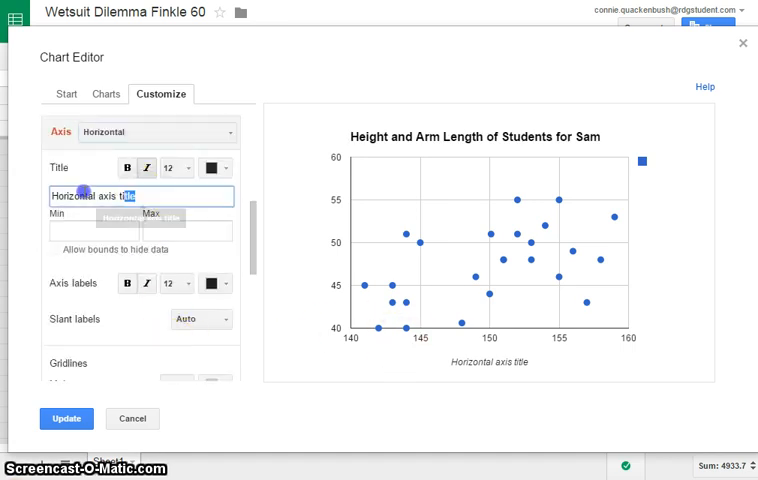
type("H")
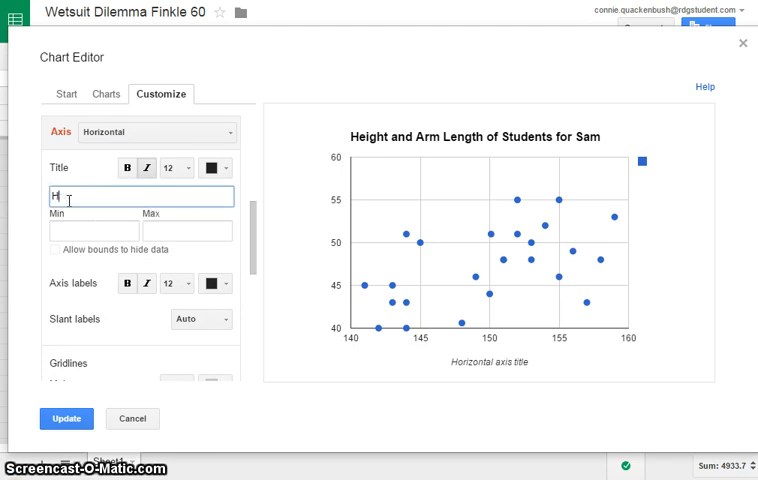
type("eight")
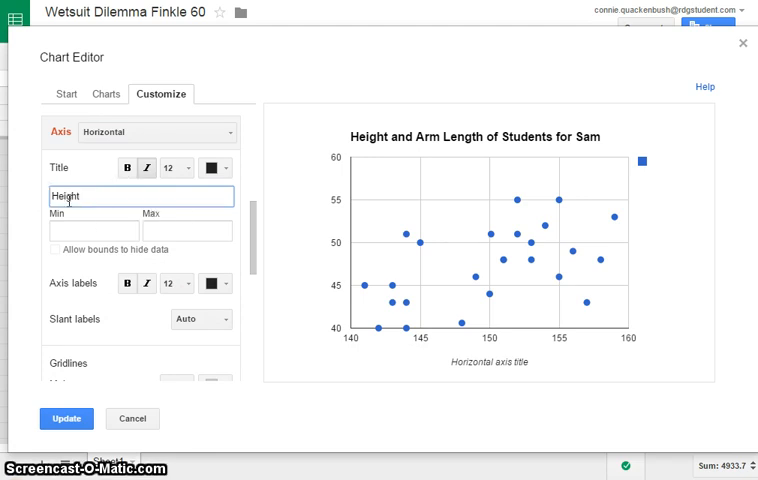
type("(")
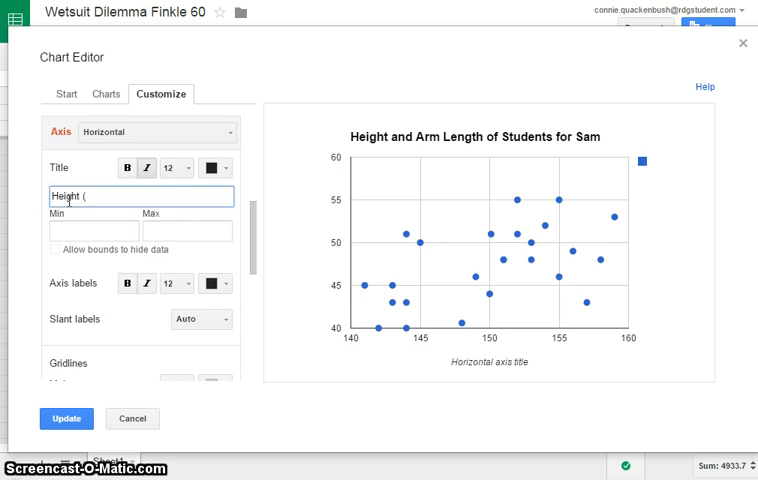
type("cm)")
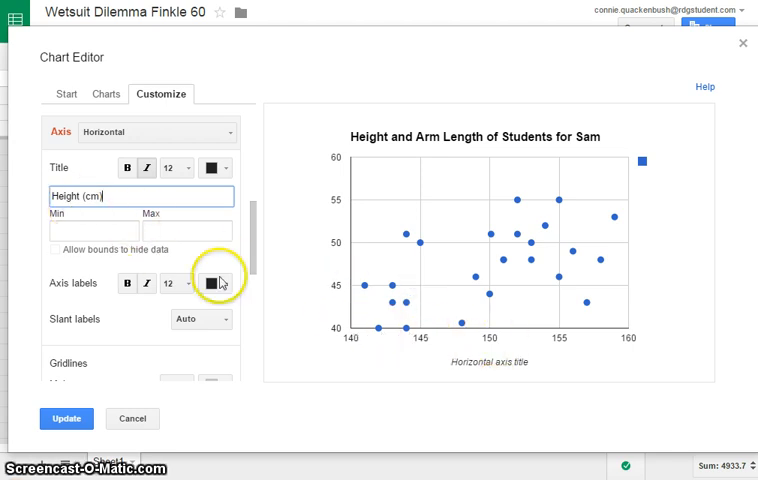
mouse_move(360, 305)
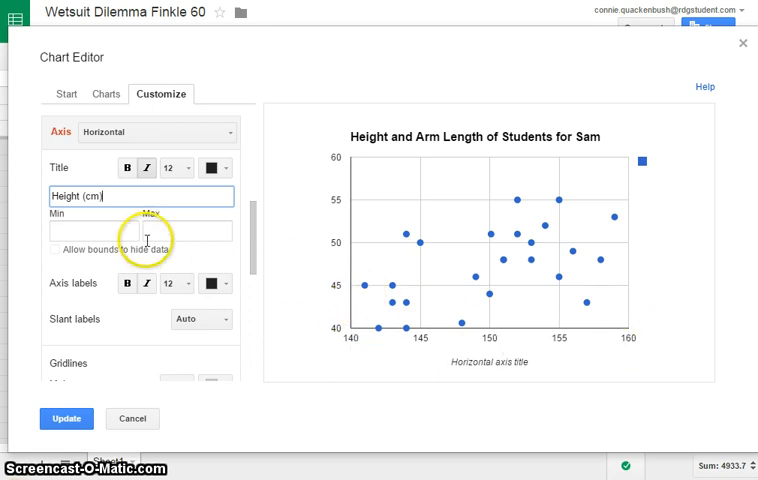
Step: Set the horizontal axis range from 130 to 170 with 4 minor gridlines
left_click(94, 230)
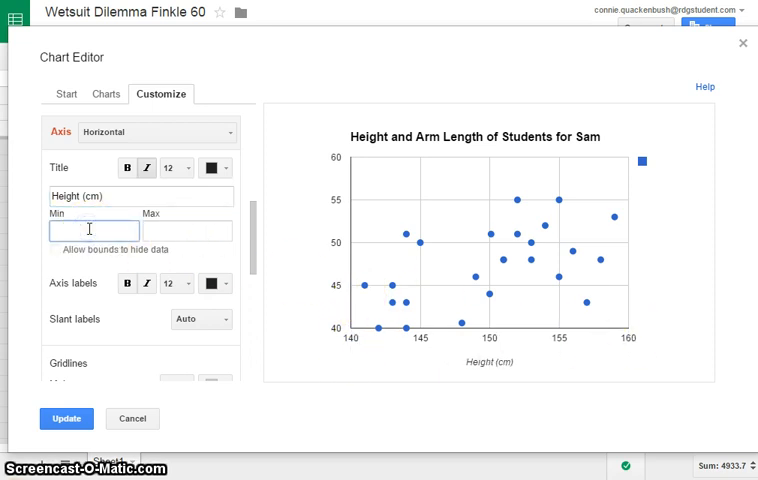
type("130")
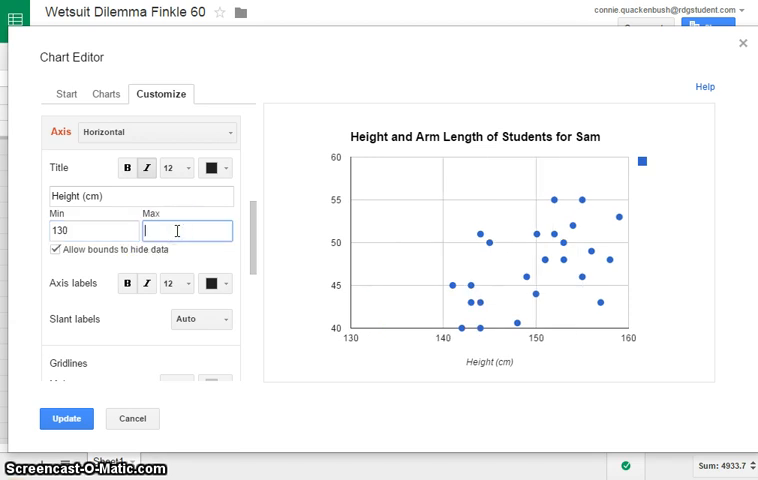
type("1")
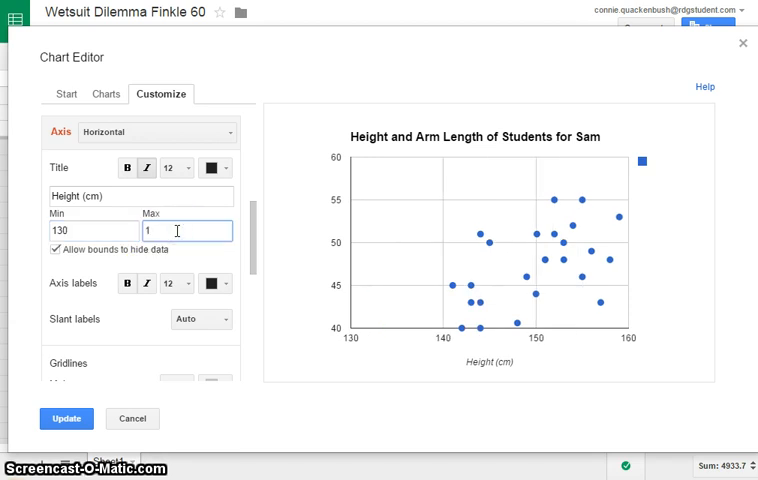
type("170")
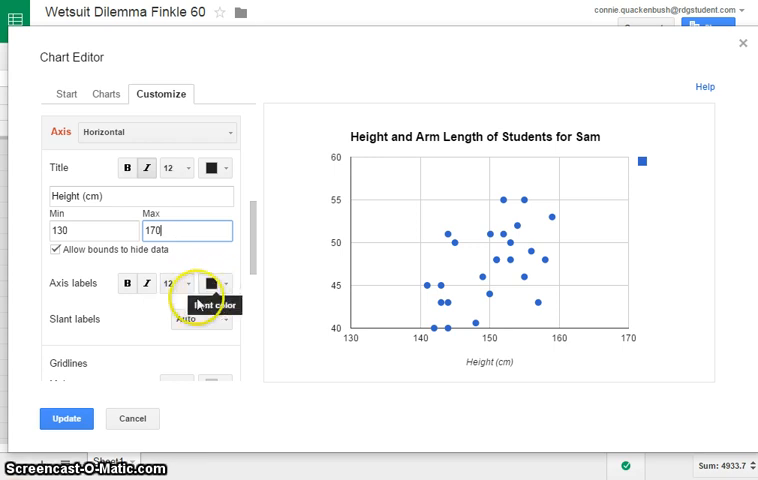
scroll("down", 3)
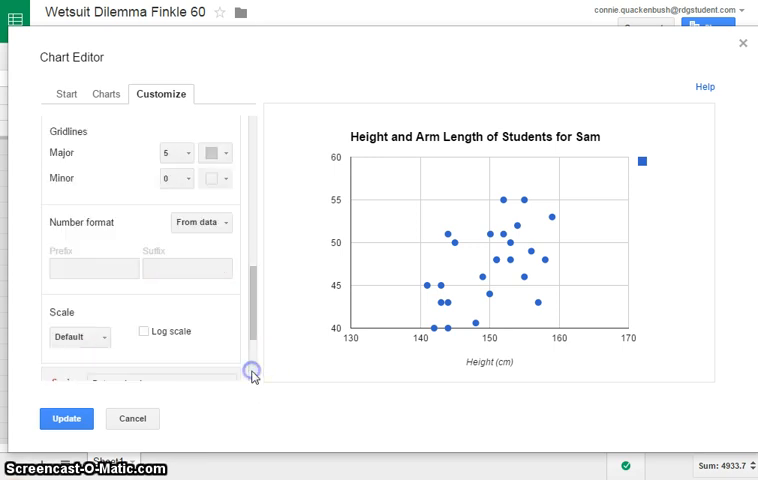
left_click(172, 153)
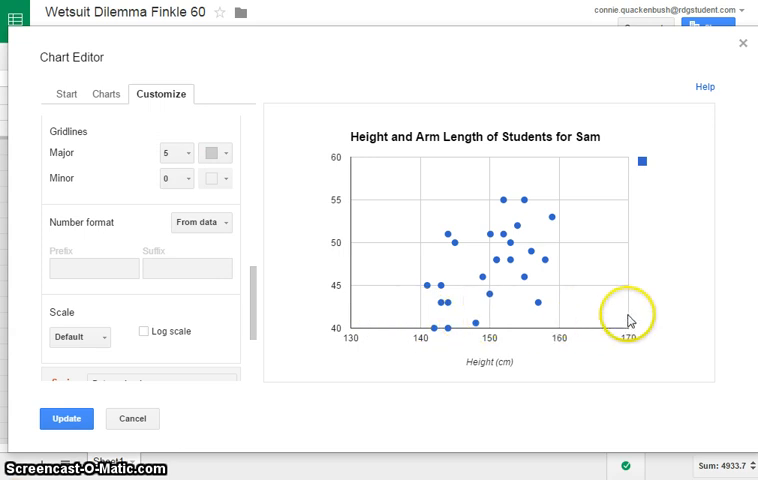
left_click(176, 178)
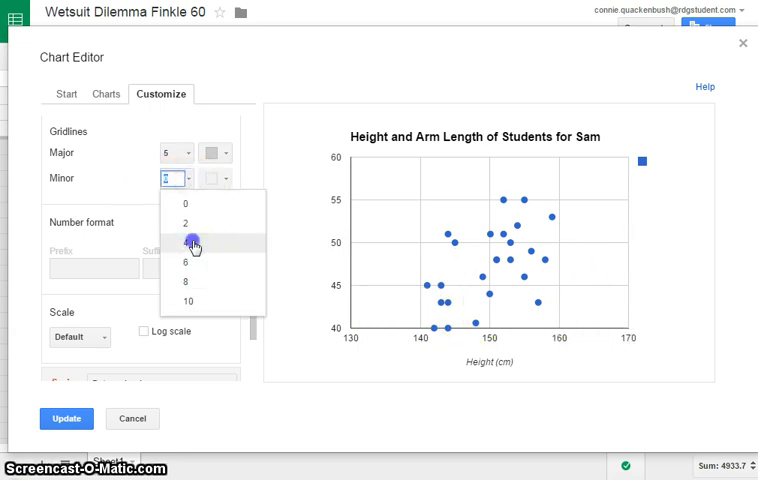
left_click(188, 242)
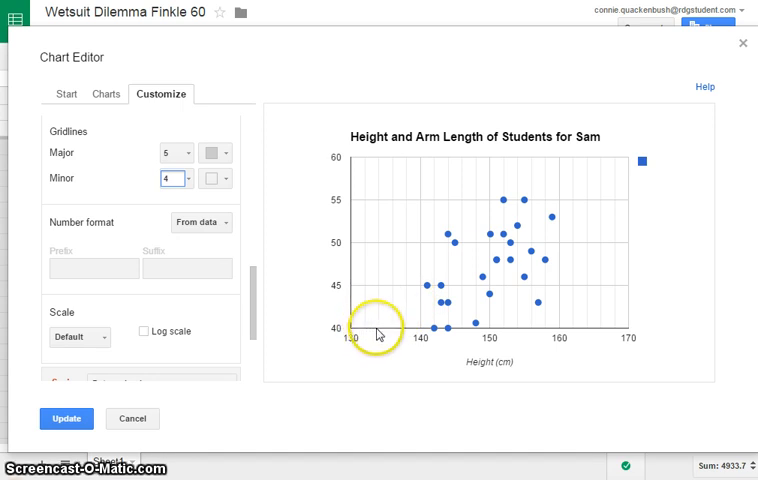
mouse_move(416, 326)
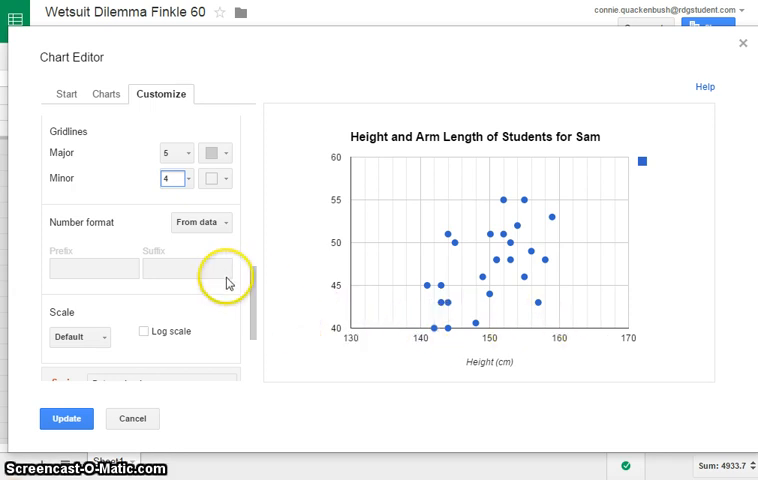
scroll("down", 3)
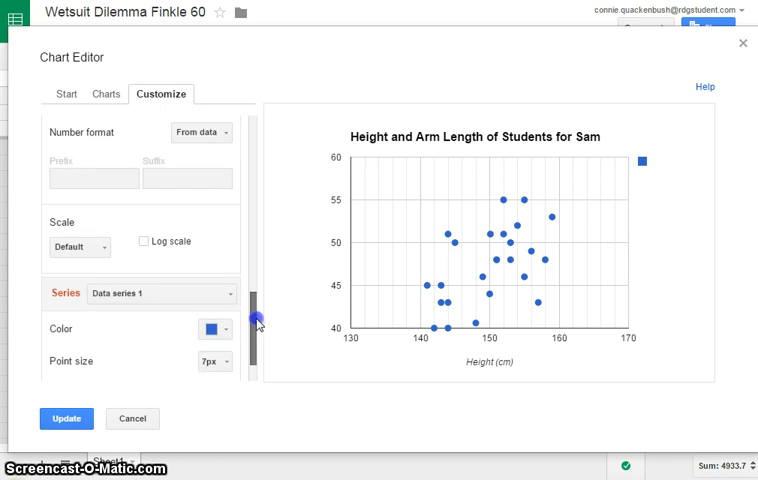
Step: Title the vertical axis 'Arm Length (cm)' and set its minimum to 30
scroll("down", 3)
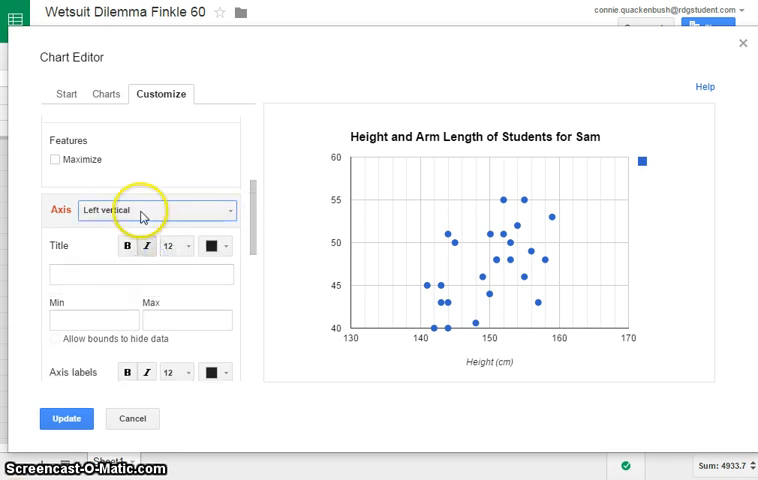
left_click(139, 274)
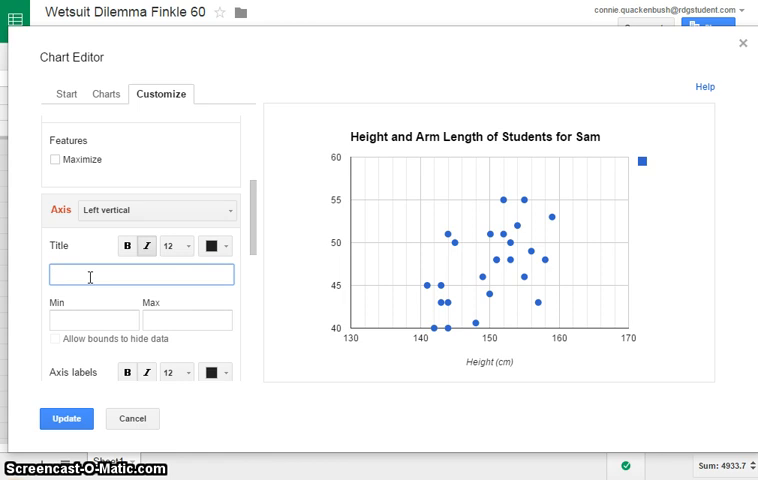
type("A")
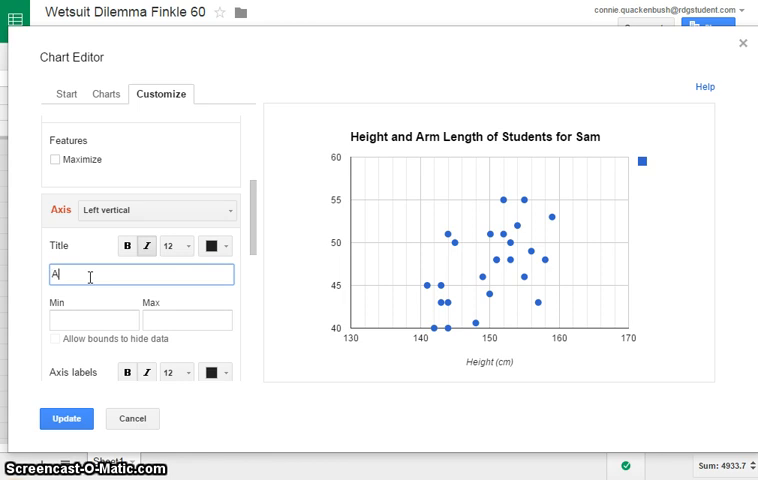
type("rm Length")
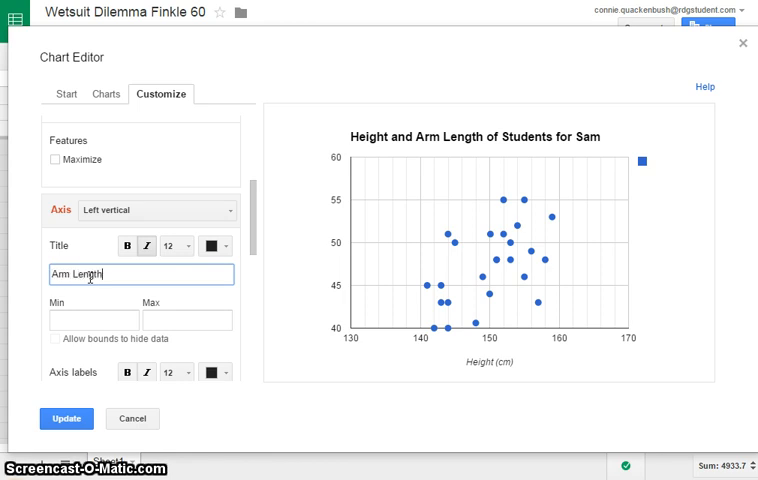
type("(cm")
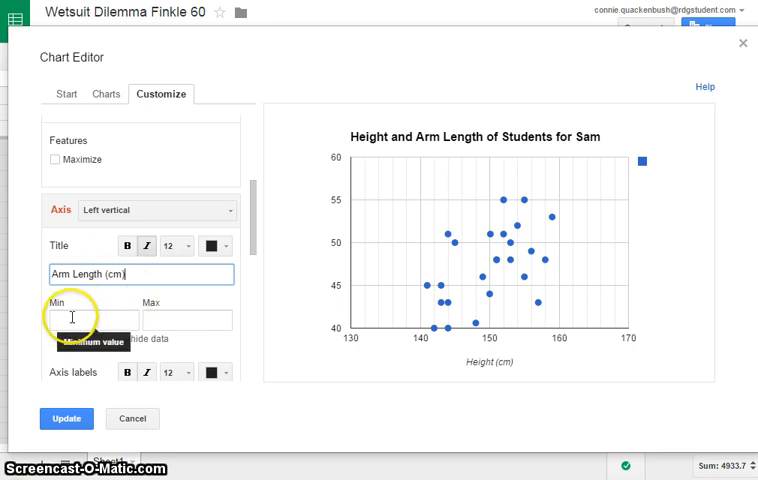
left_click(90, 320)
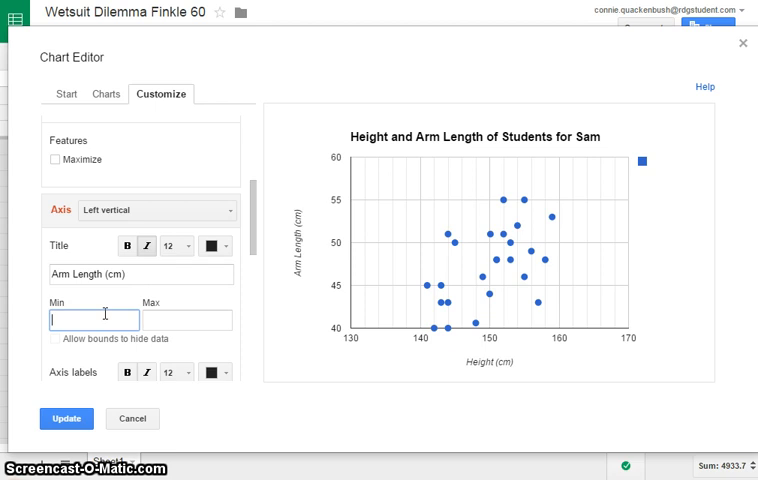
type("30")
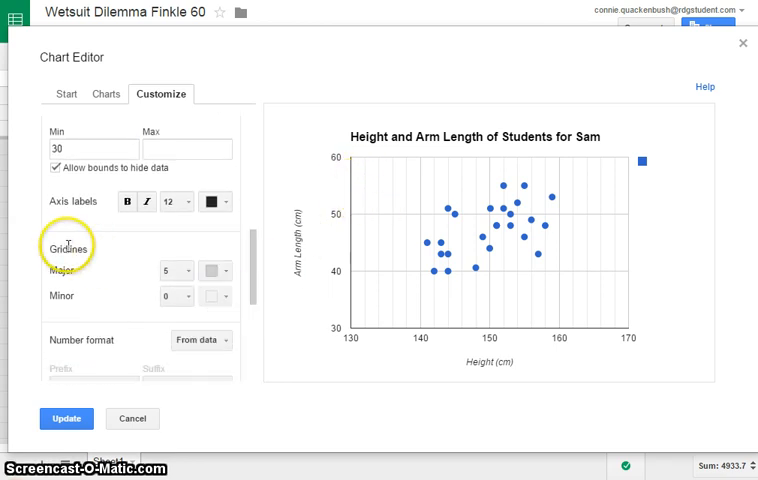
mouse_move(208, 296)
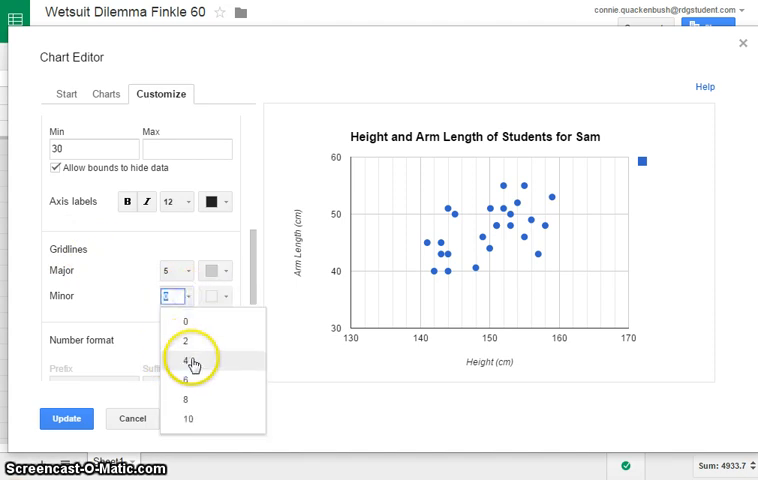
Step: Add 4 minor gridlines to the vertical axis and apply the chart update
left_click(189, 361)
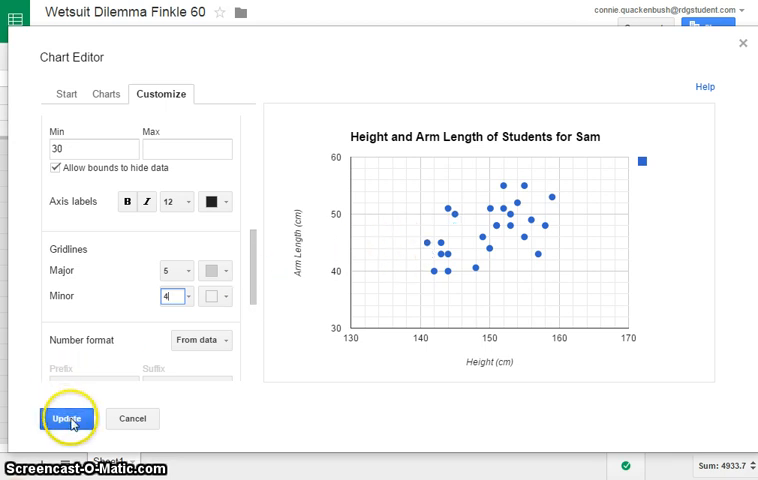
left_click(68, 418)
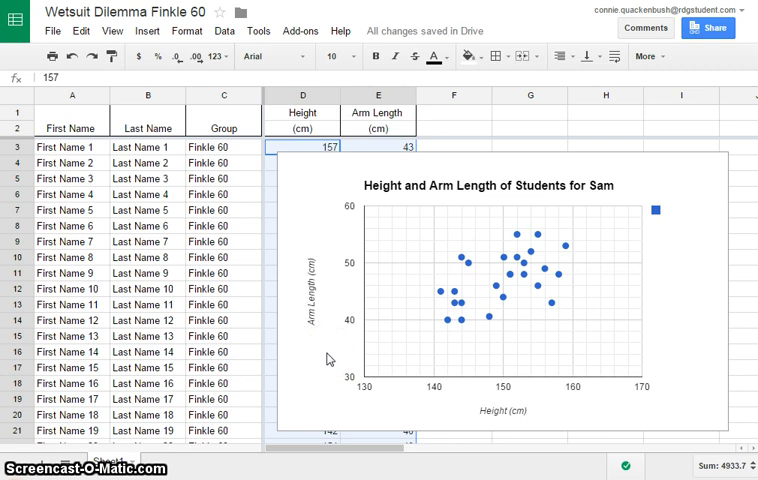
mouse_move(332, 357)
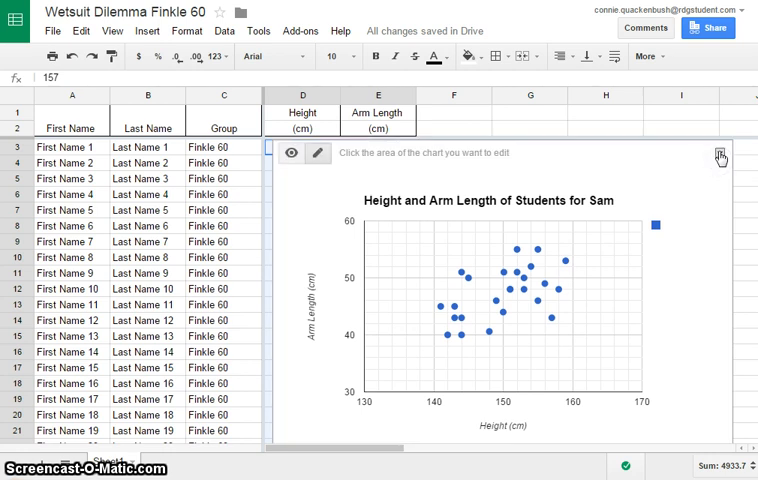
Step: Reopen the chart in Advanced edit and add a linear trendline to the series
left_click(719, 153)
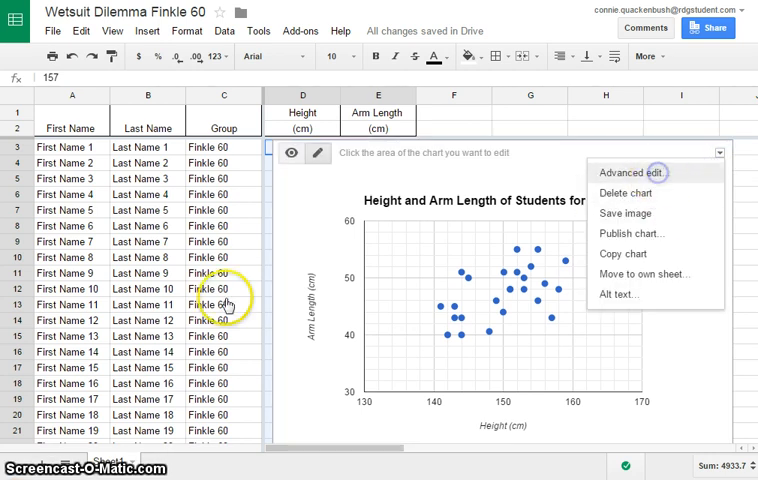
left_click(631, 172)
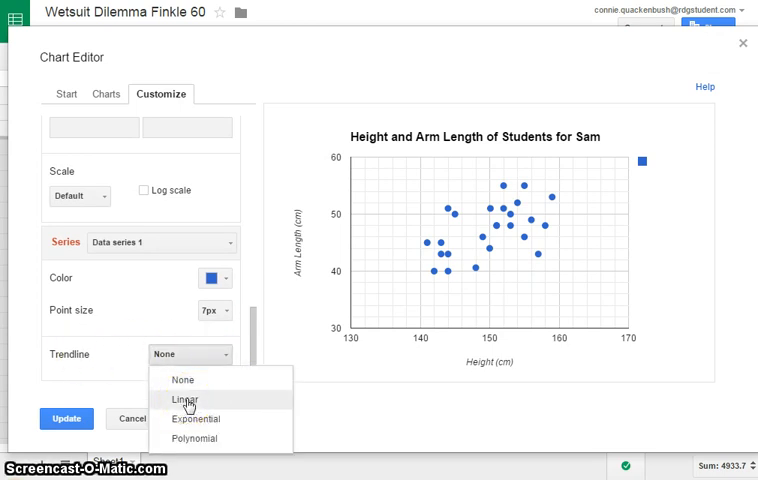
left_click(185, 399)
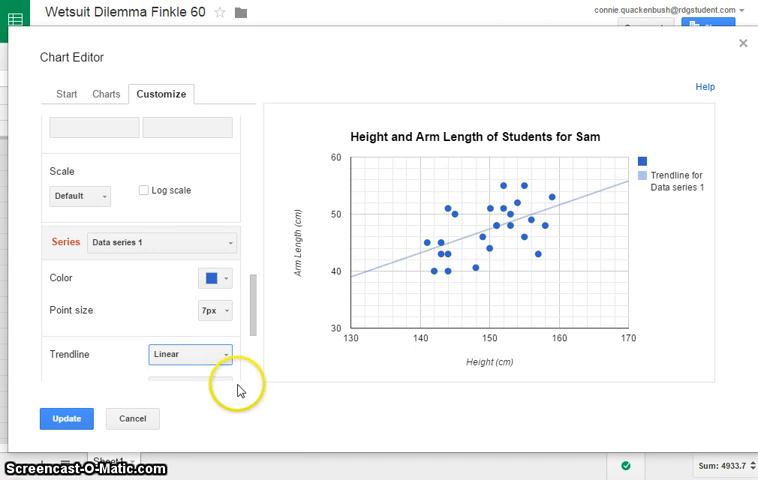
mouse_move(422, 264)
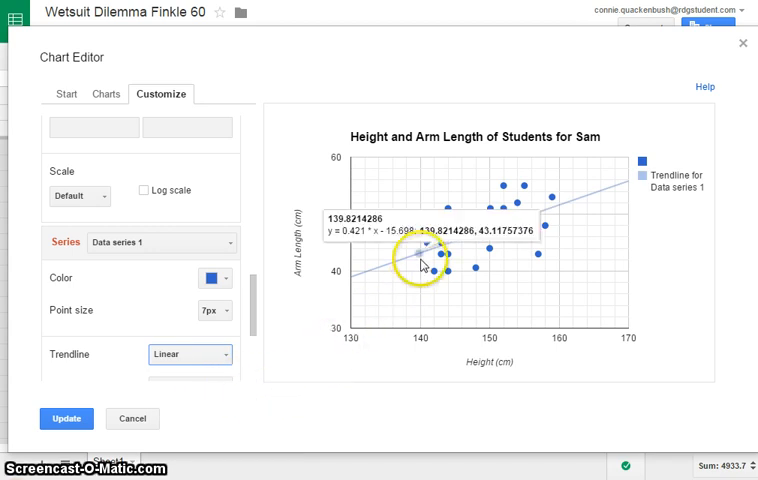
mouse_move(418, 262)
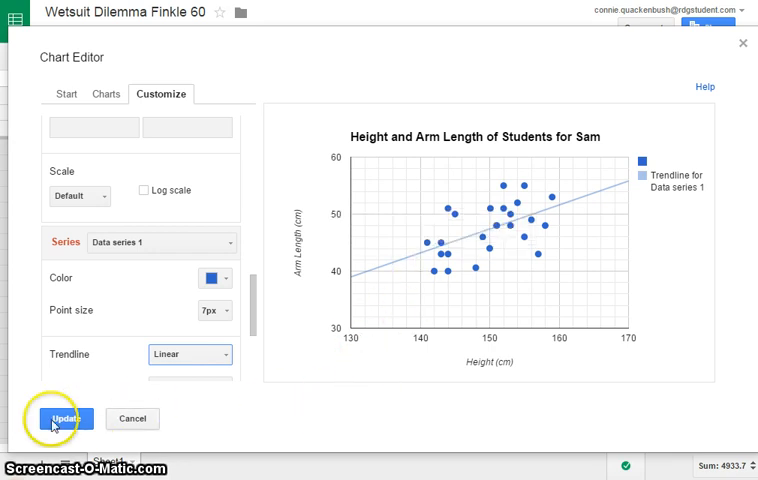
Step: Apply the trendline to the chart on the sheet and open its menu to copy it
left_click(66, 418)
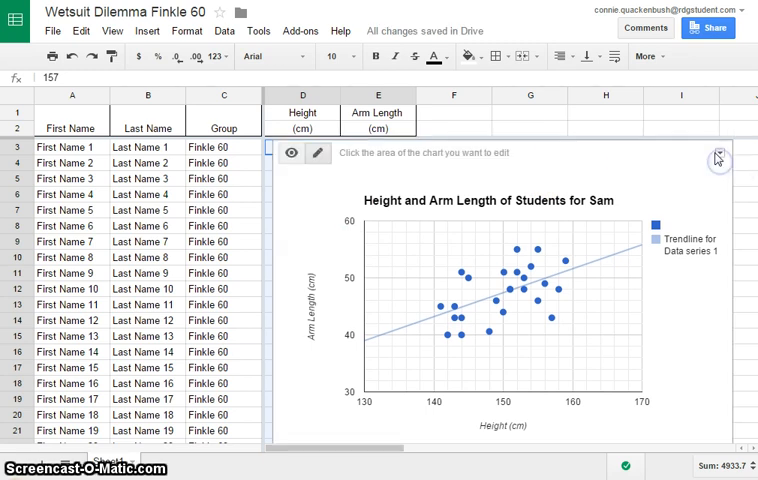
left_click(718, 153)
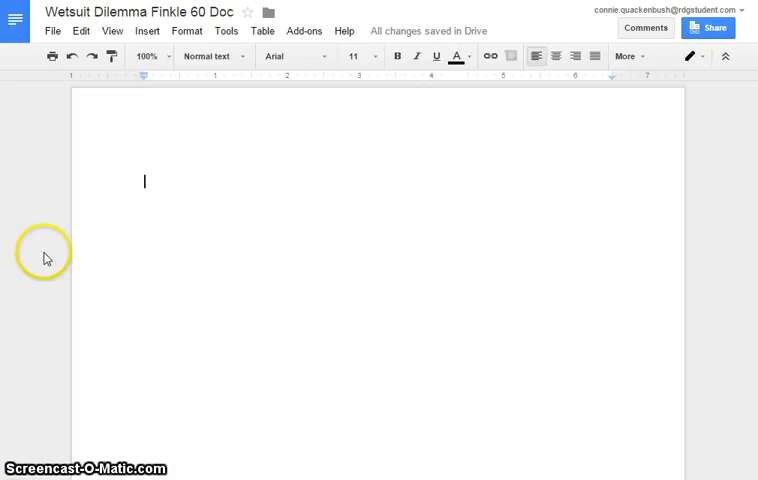
mouse_move(155, 186)
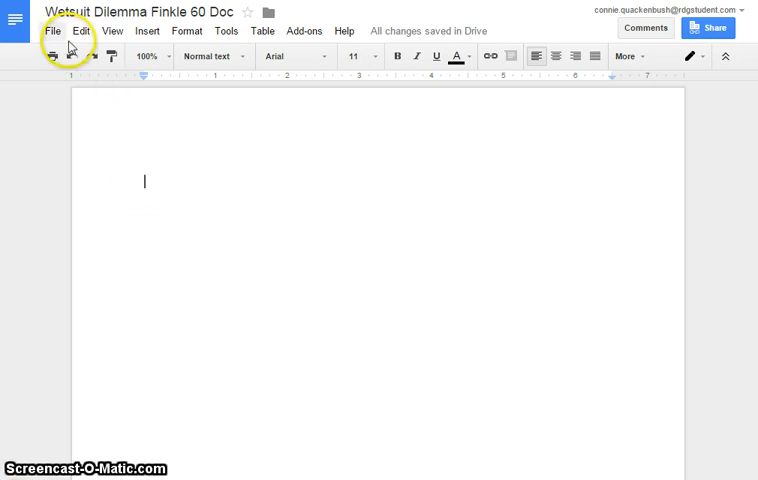
Step: Paste the copied scatter chart into the Wetsuit Dilemma Finkle 60 document
left_click(81, 30)
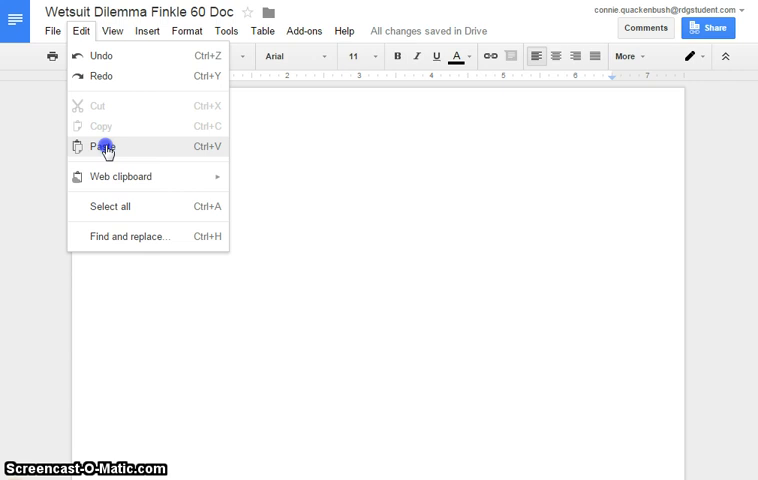
left_click(100, 146)
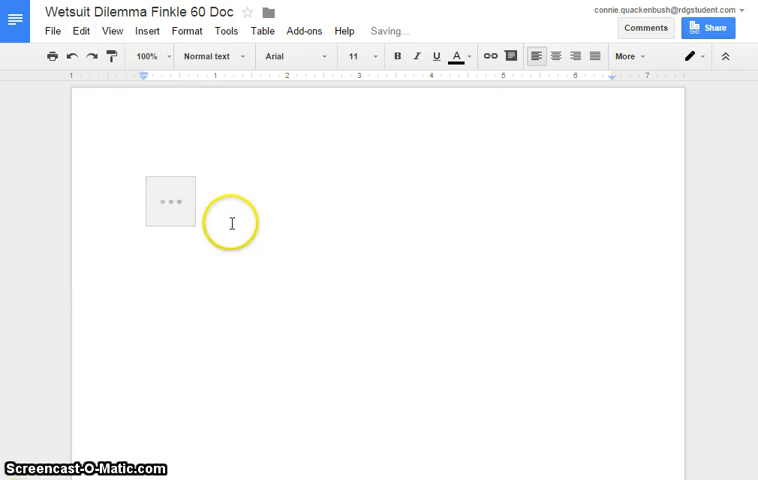